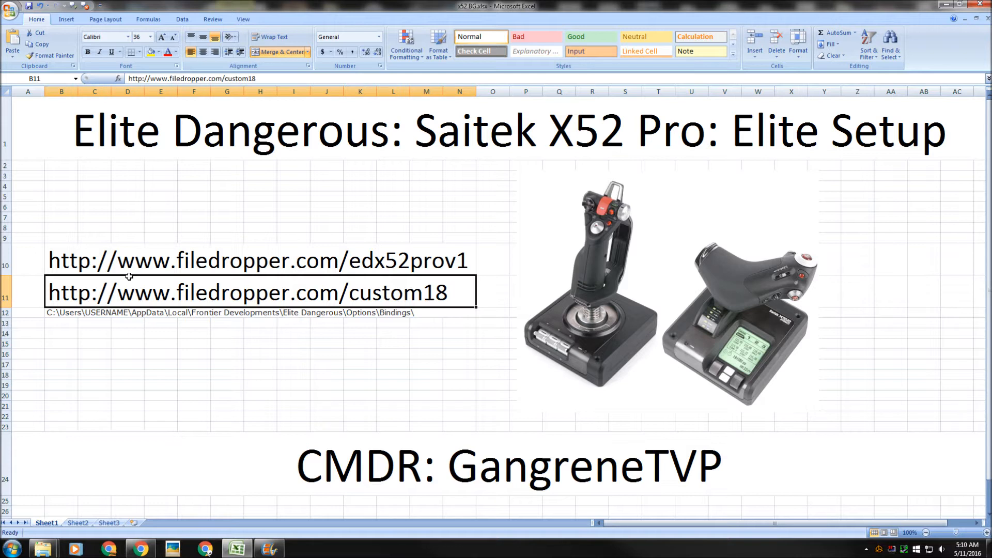
mouse_move(124, 279)
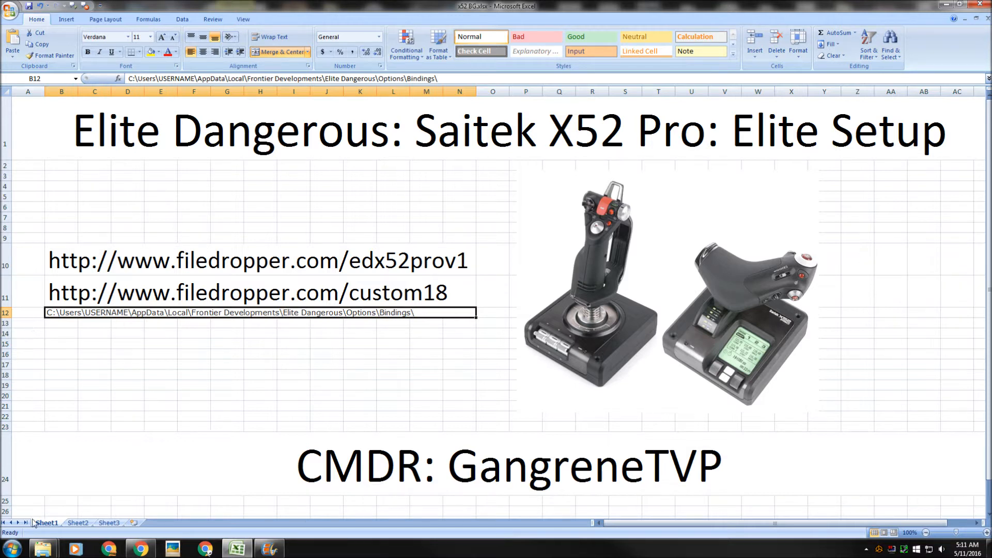
Bring up the bindings folder and view the Custom.1.8.binds options without choosing any
click(42, 547)
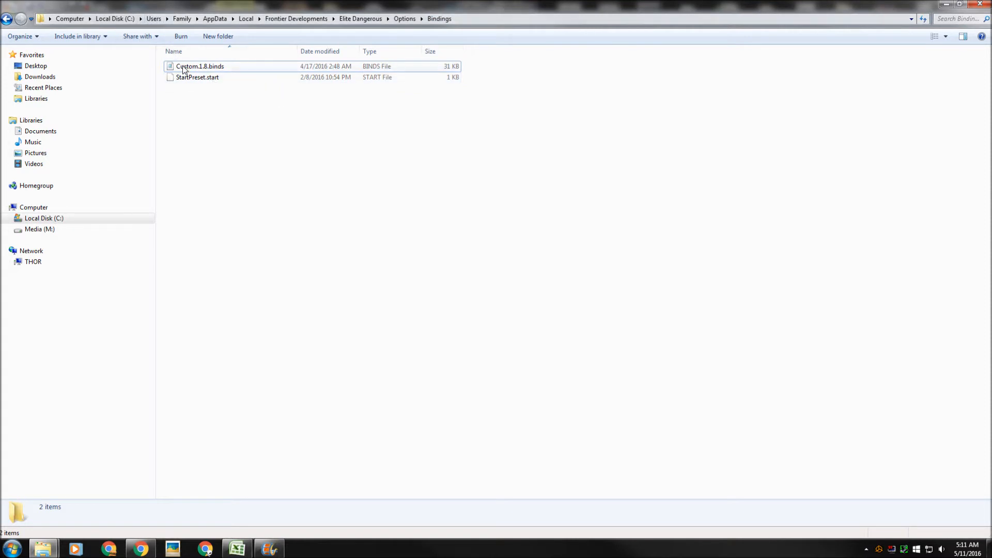
click(200, 65)
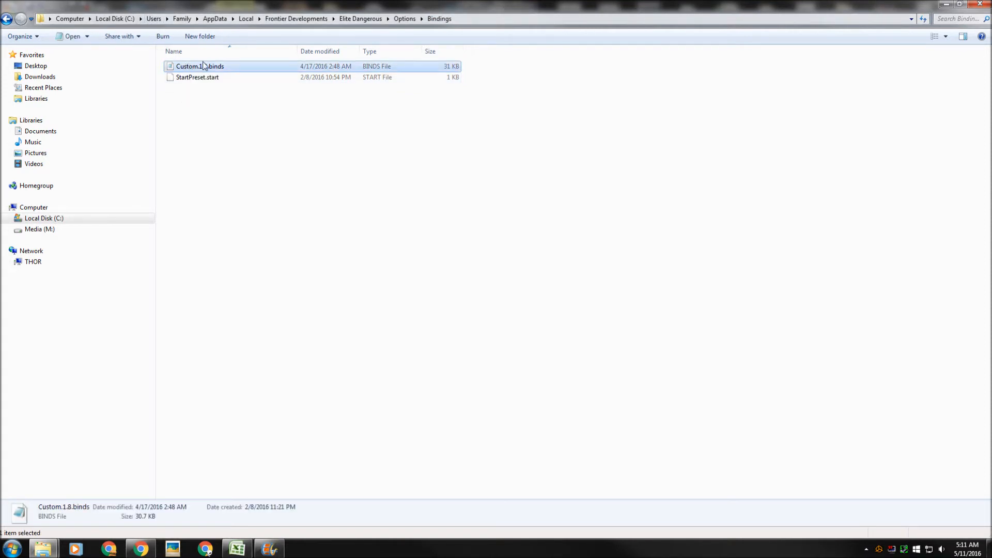
right_click(200, 66)
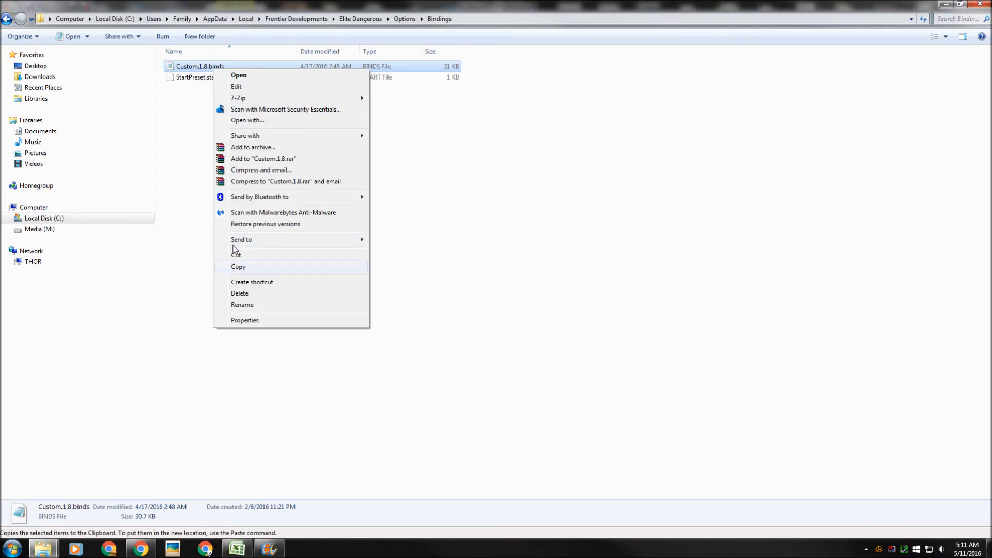
mouse_move(265, 223)
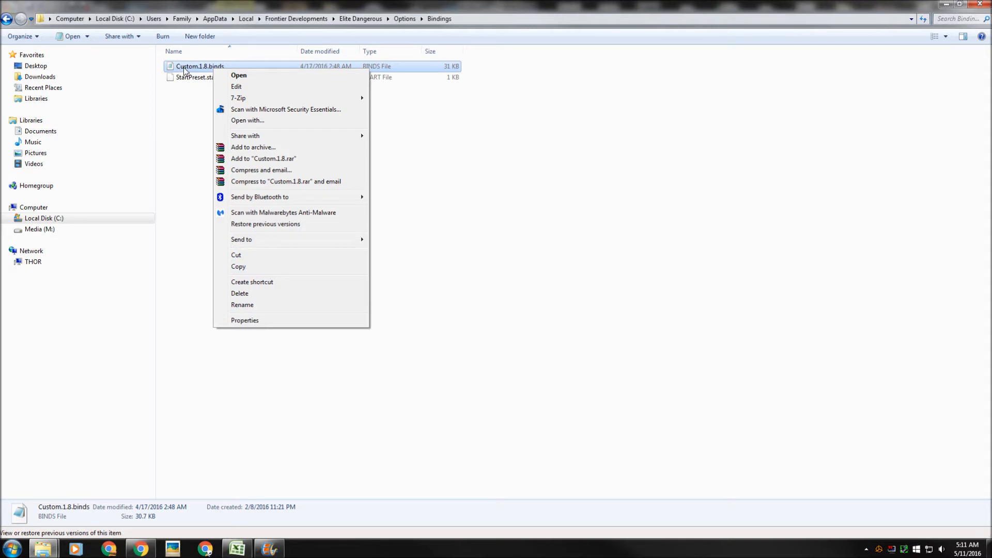
mouse_move(202, 166)
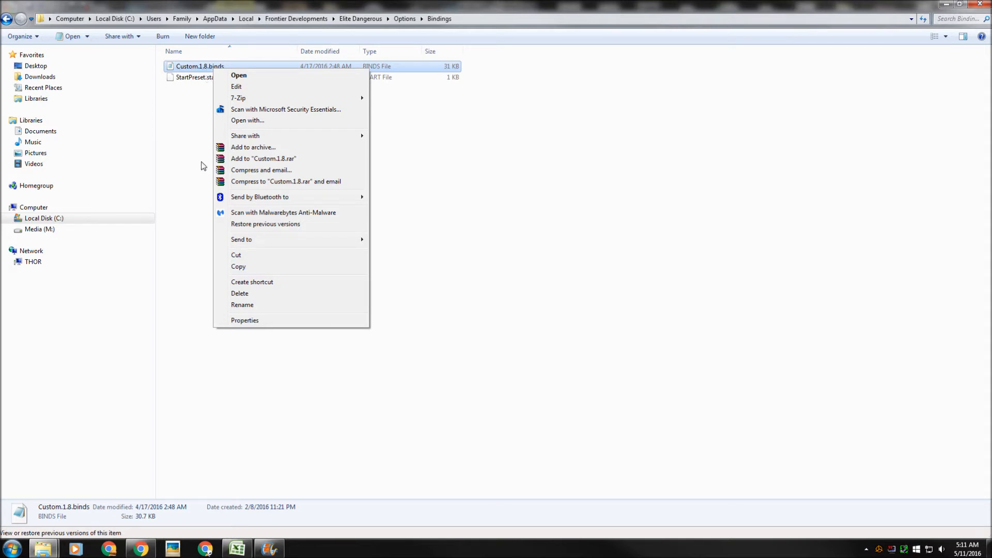
click(194, 166)
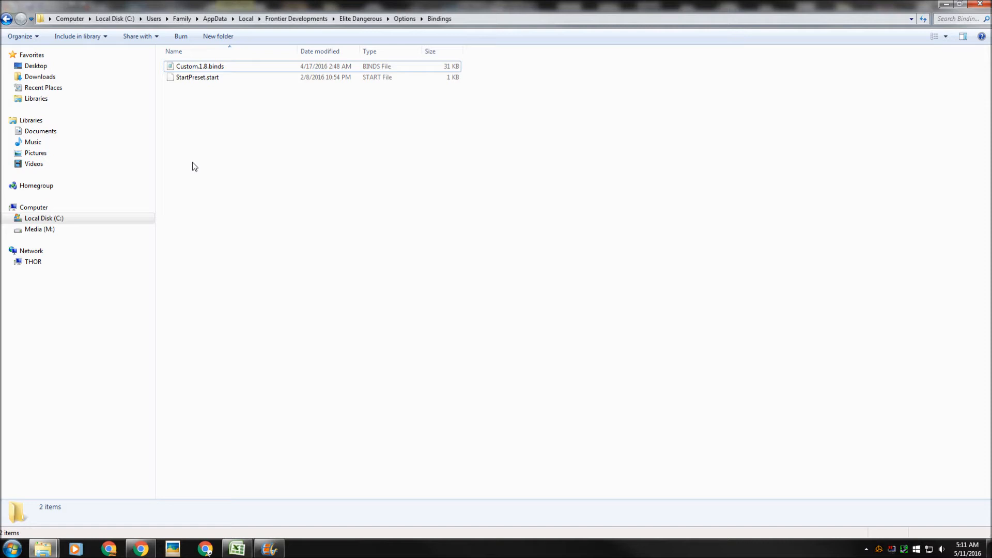
mouse_move(187, 98)
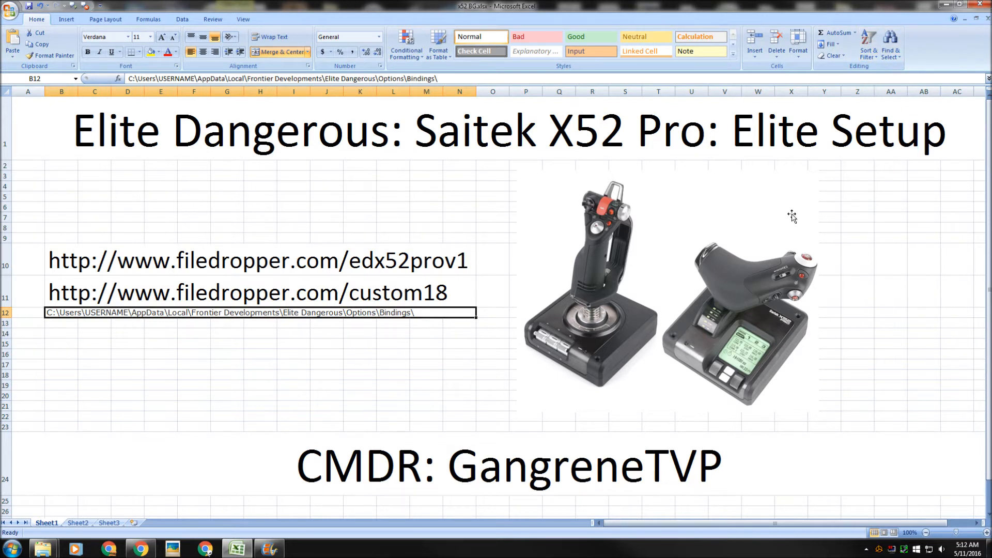
mouse_move(786, 226)
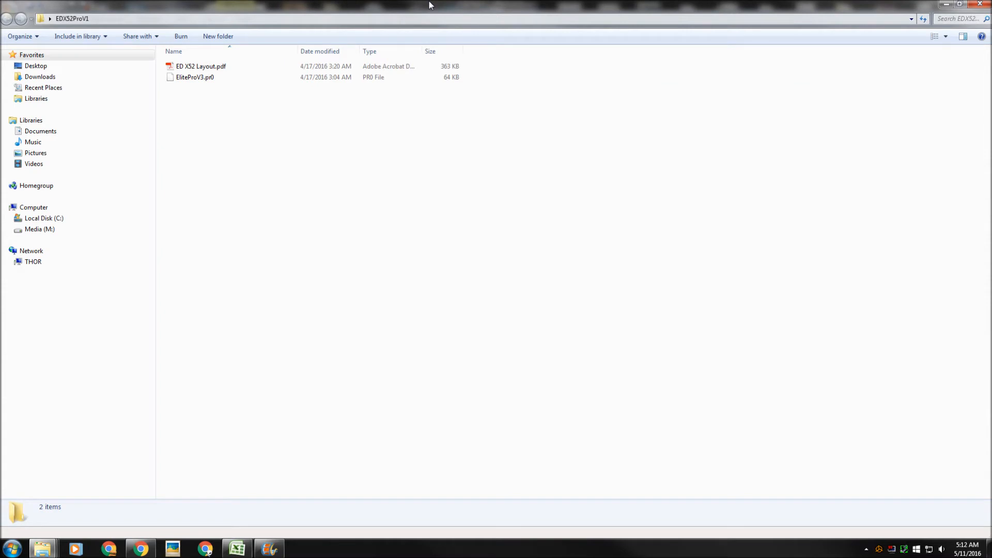
mouse_move(162, 104)
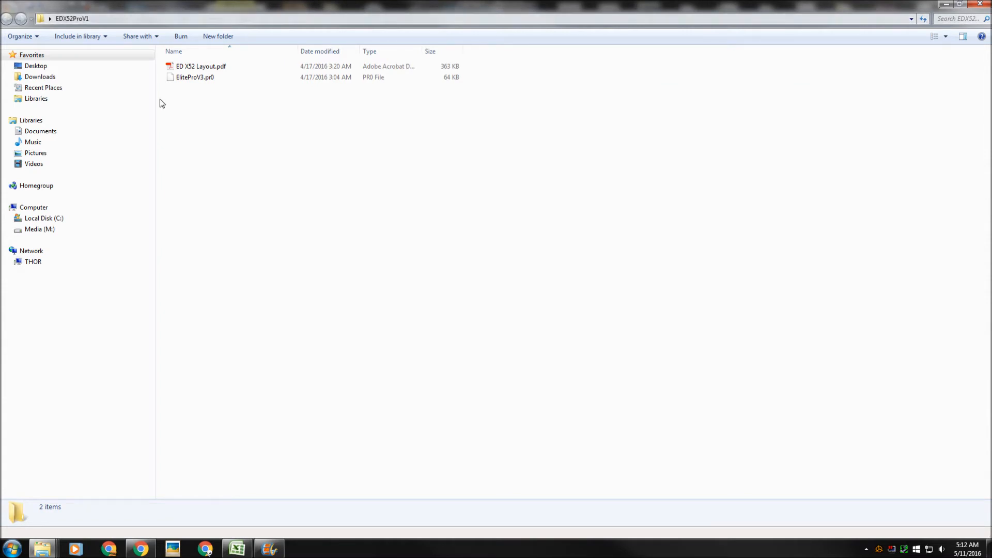
mouse_move(202, 94)
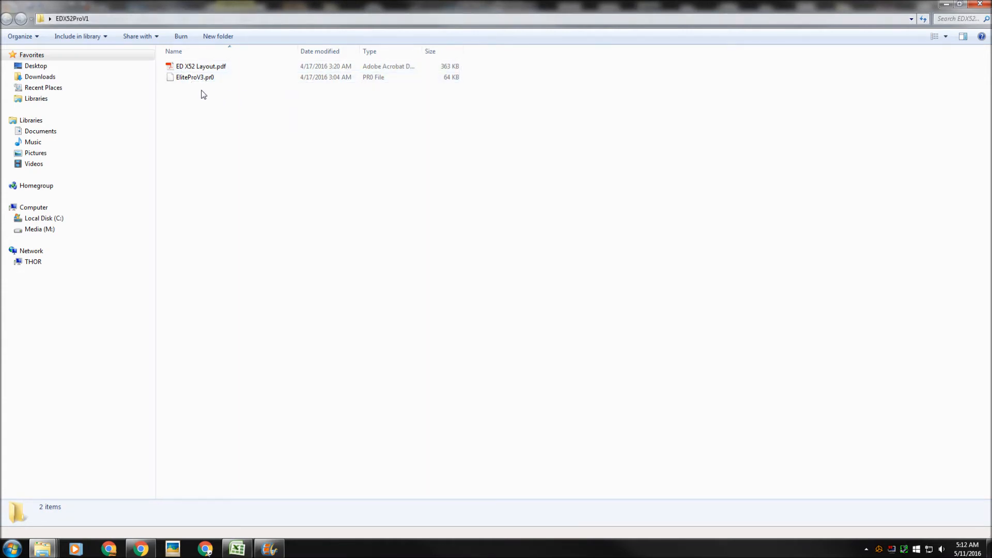
Select the EliteProV1.pr0 profile file in the EDX52ProV1 folder
click(195, 77)
text(1)
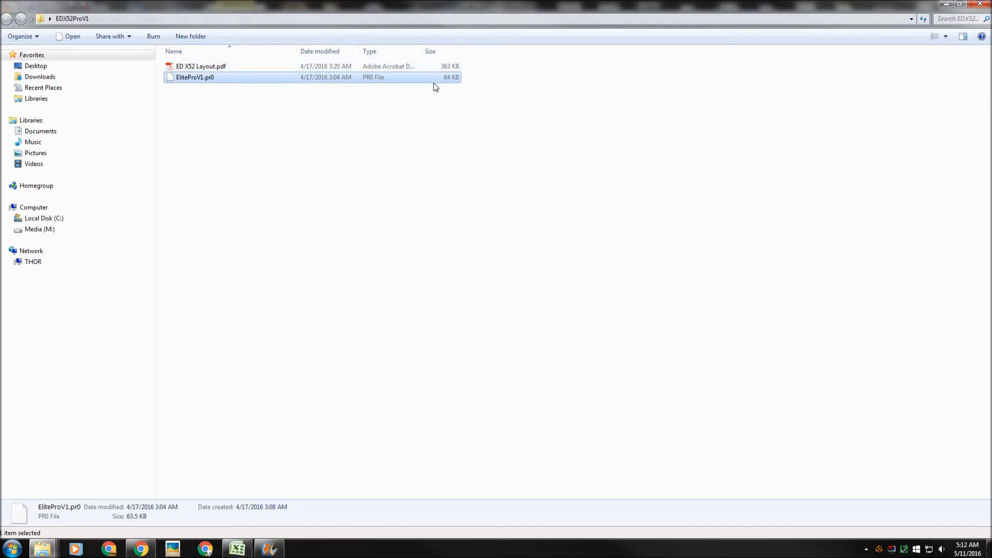
mouse_move(453, 81)
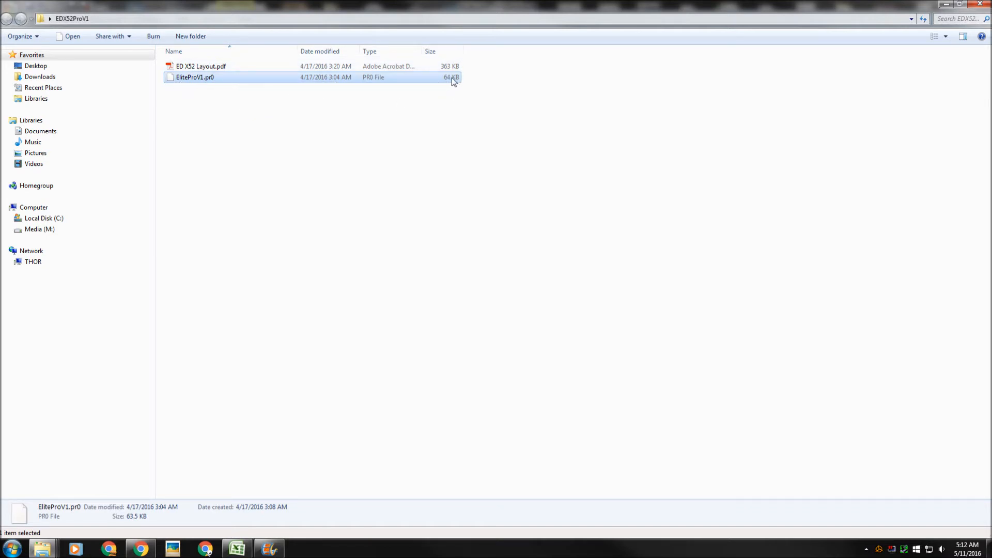
mouse_move(717, 73)
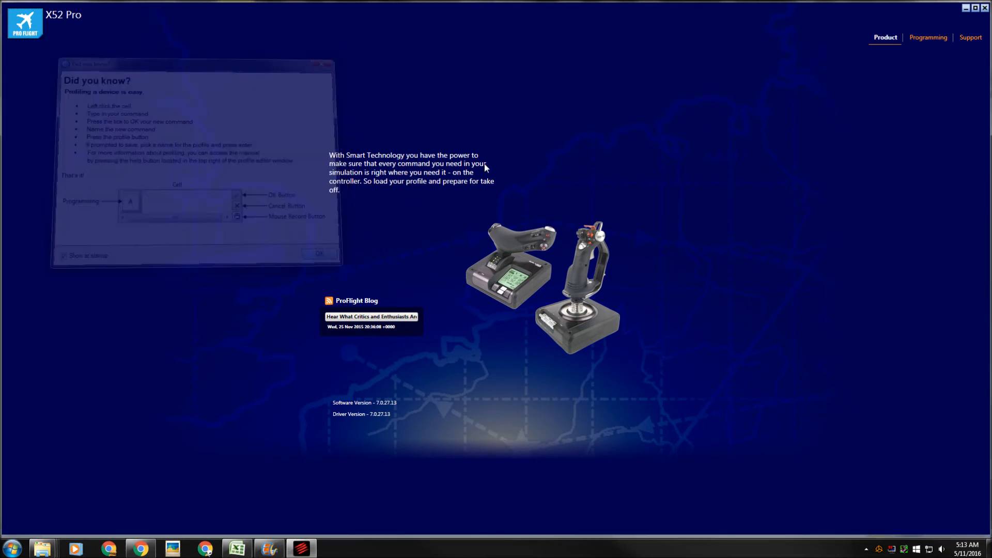
Dismiss the startup tips and show the blank Untitled profile's programming grid
click(319, 253)
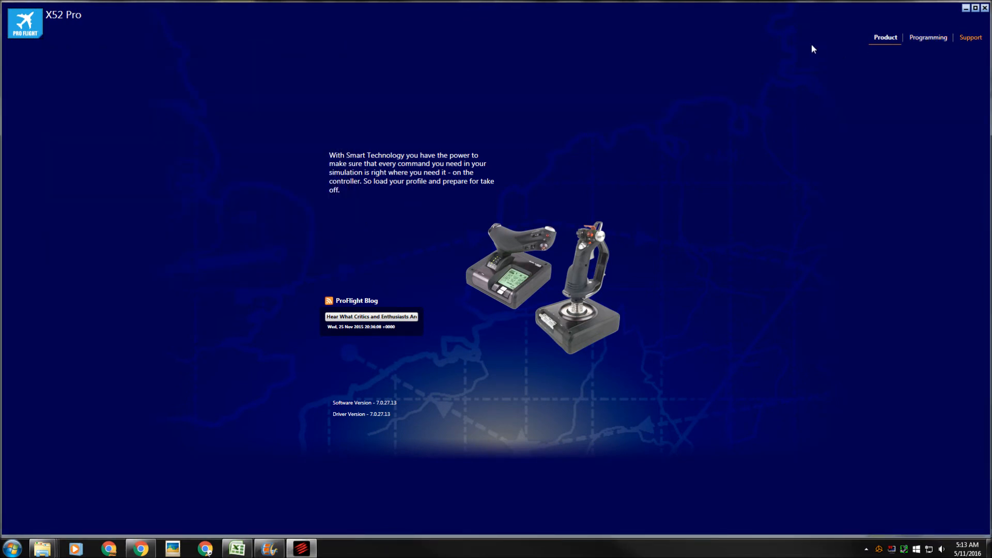
click(927, 36)
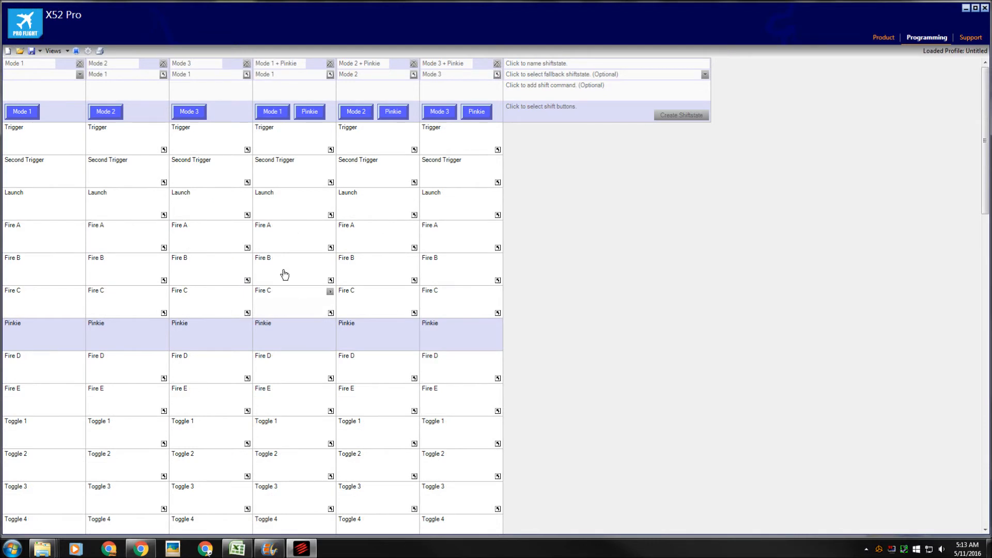
mouse_move(8, 51)
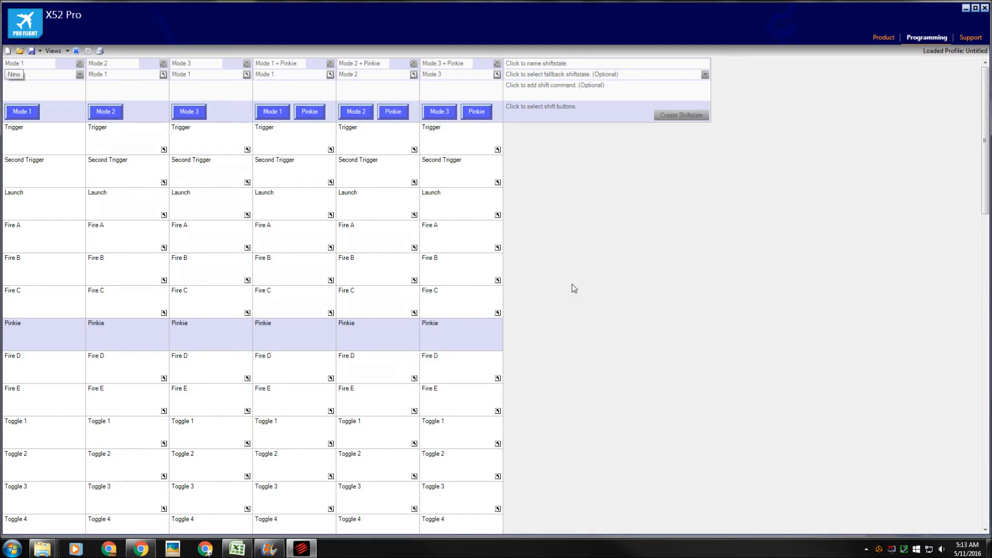
scroll(down, 3)
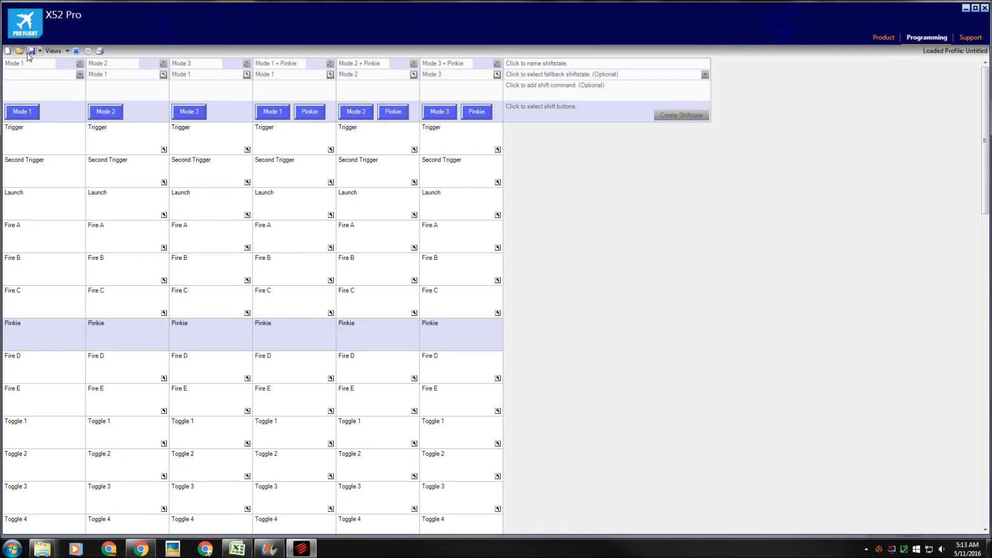
Open EliteProV1.pr0 so its Flight, Landing and Driving binds fill the grid
click(19, 51)
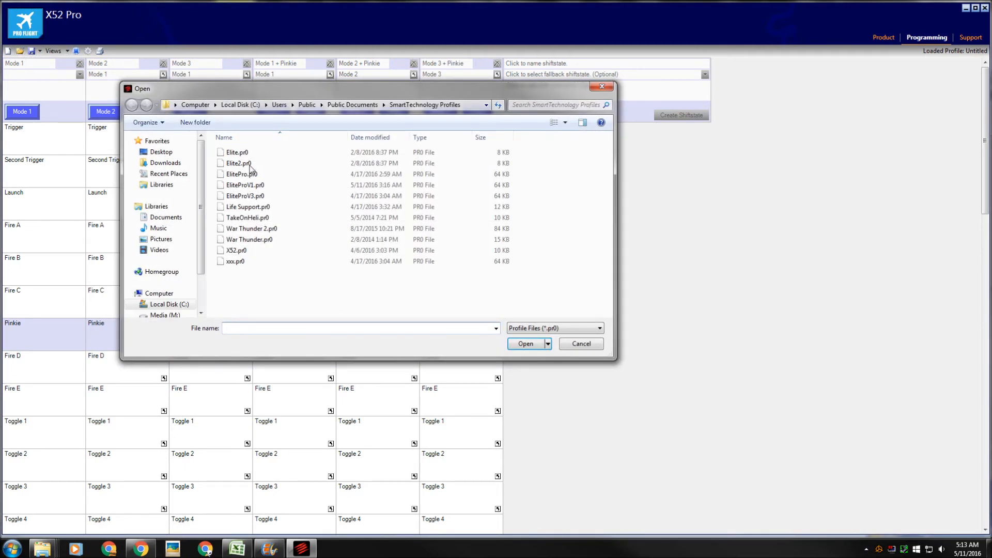
click(245, 185)
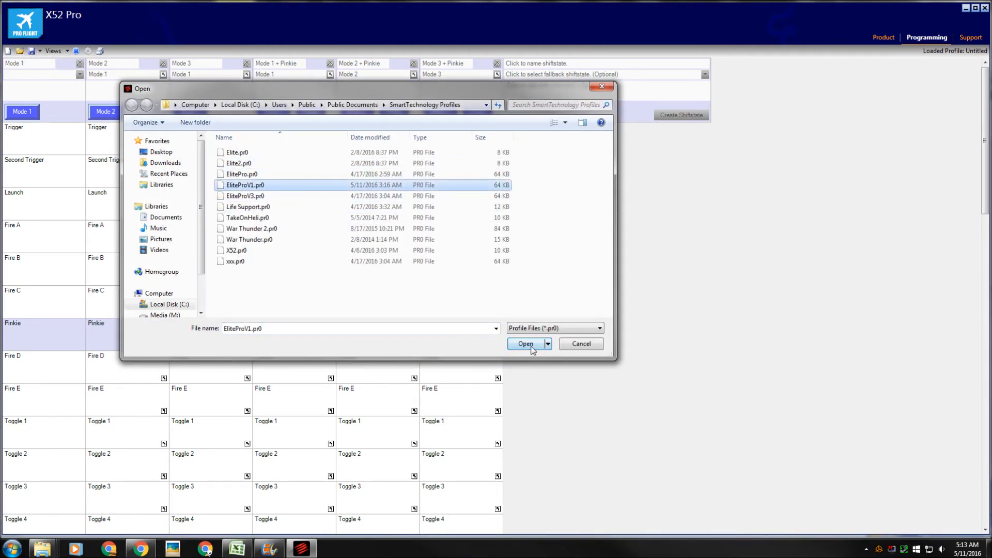
click(524, 344)
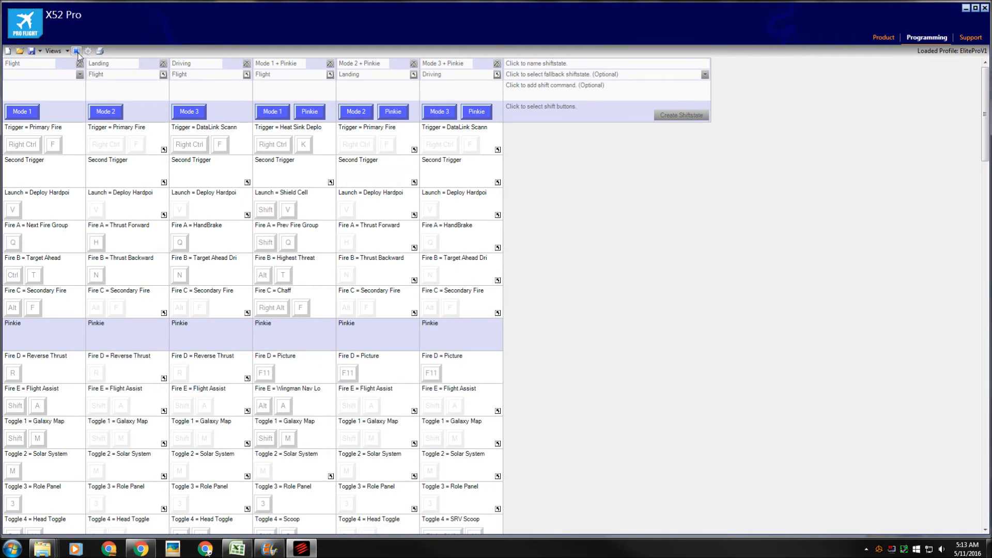
mouse_move(76, 56)
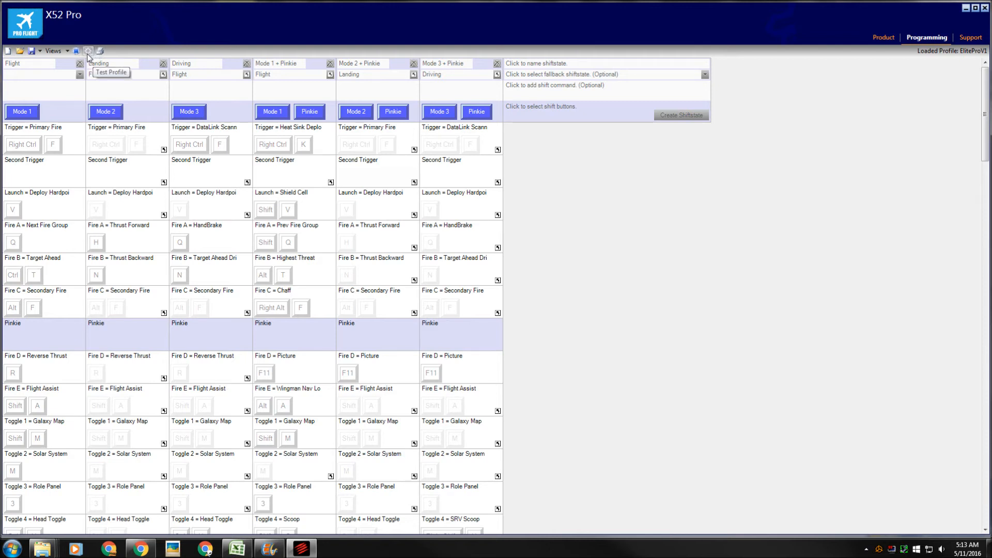
Test the EliteProV1 profile's joystick key output, then close the test window
click(88, 51)
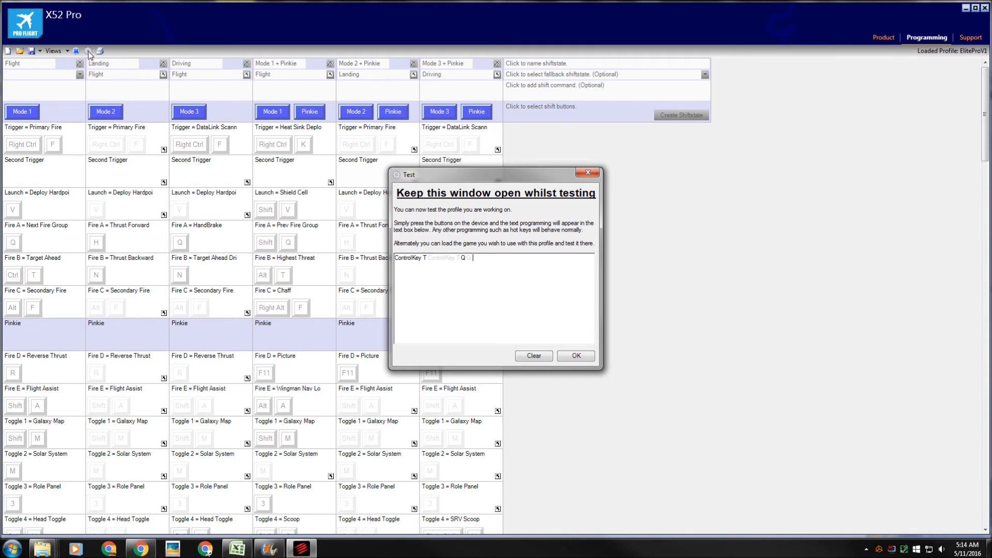
mouse_move(575, 355)
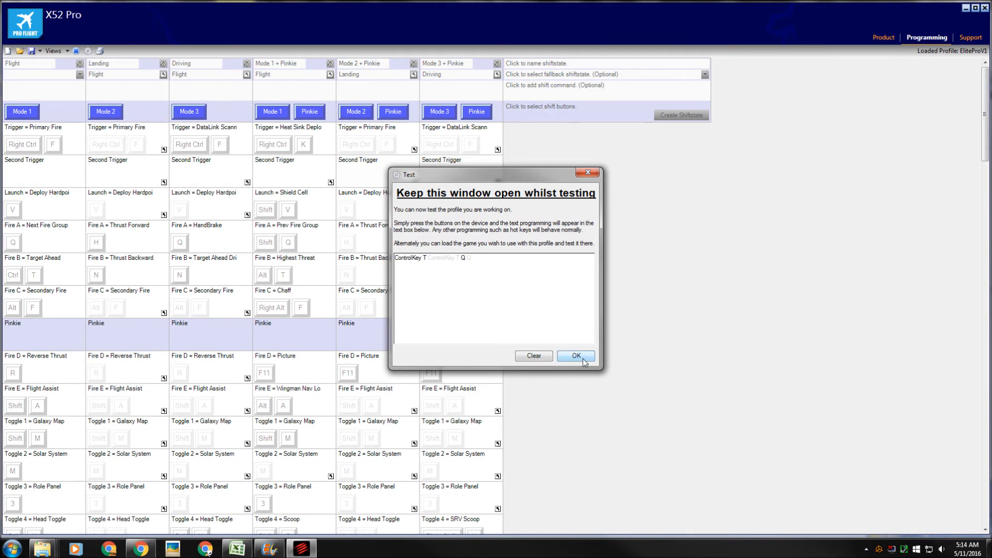
click(575, 355)
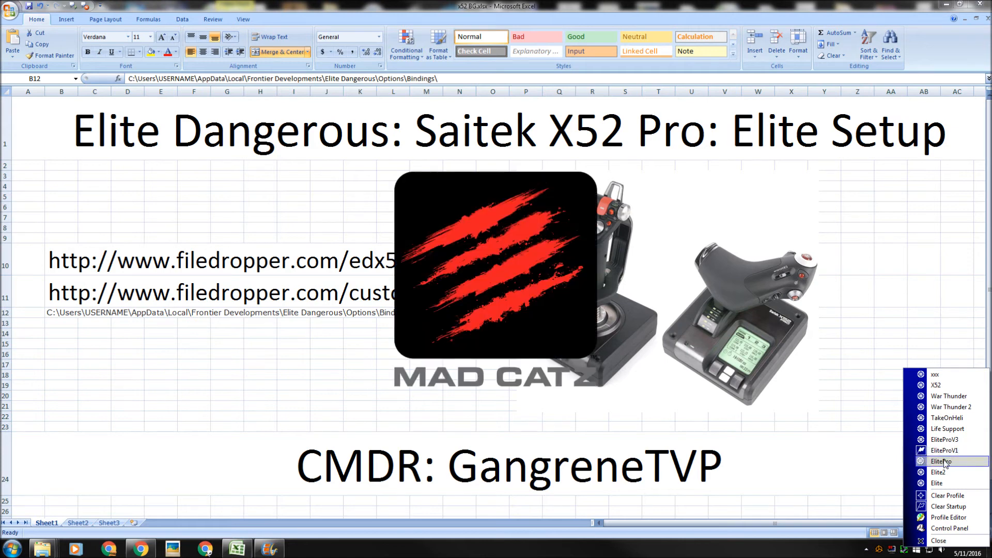
Reopen the Profile Editor from the tray, skip the tips, and return to the EliteProV1 grid
click(942, 462)
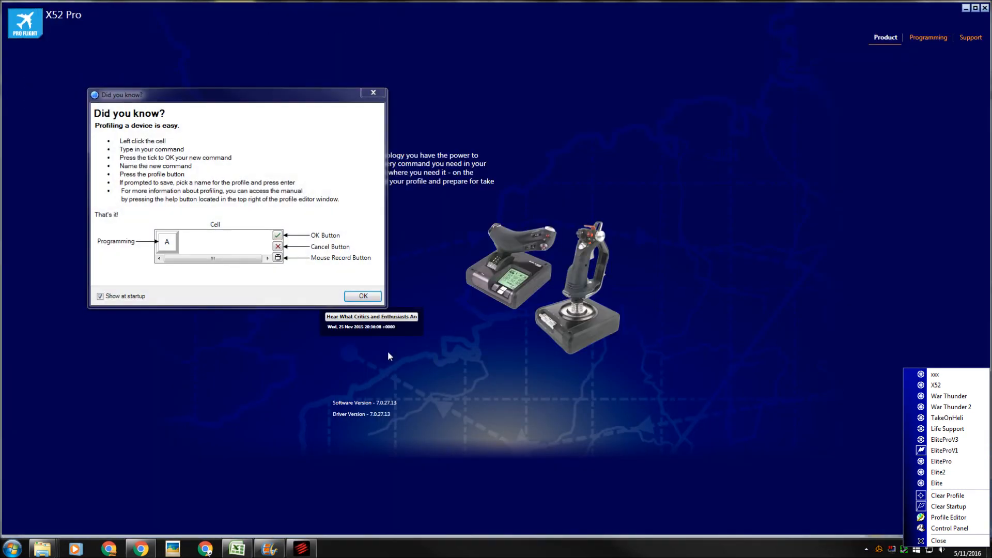
click(362, 296)
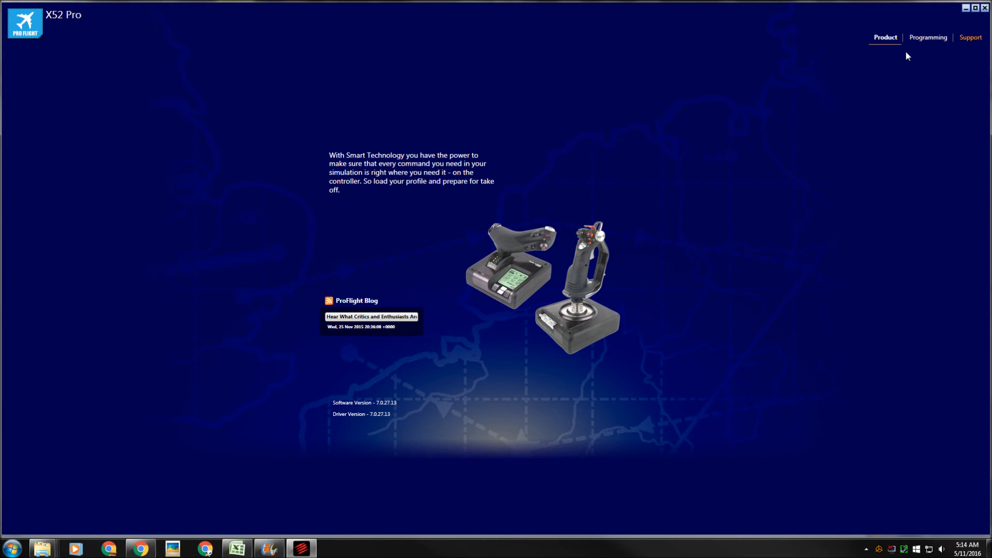
click(928, 37)
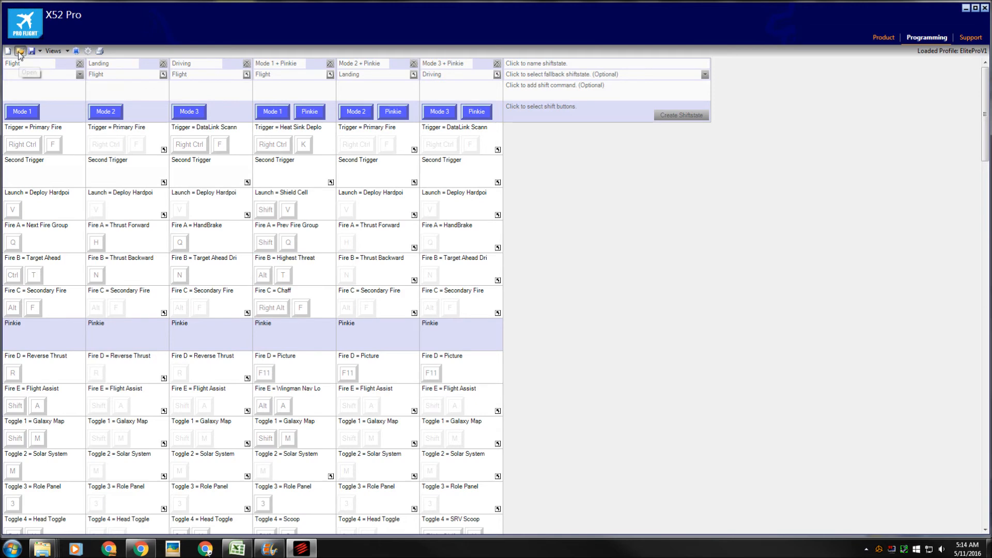
click(19, 50)
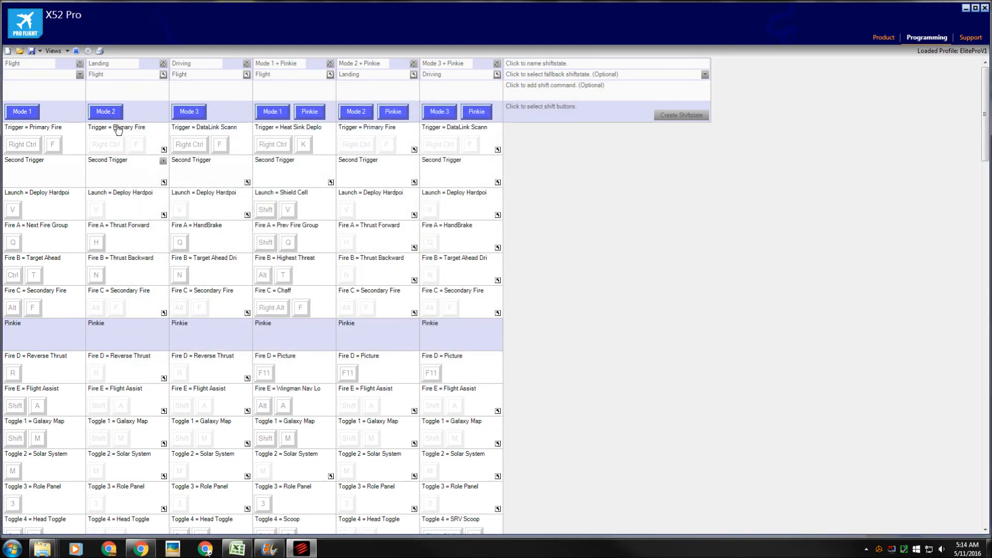
mouse_move(76, 51)
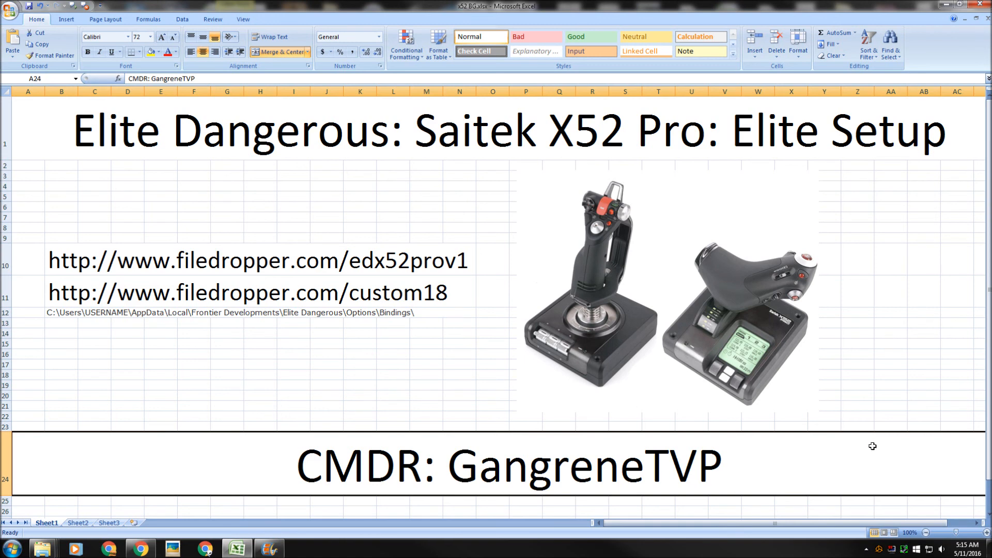
mouse_move(912, 532)
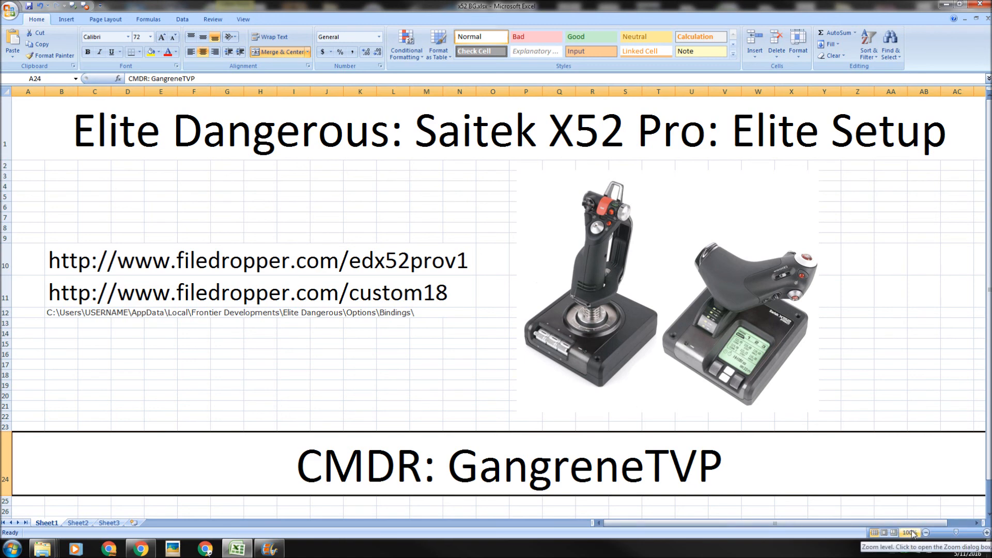
mouse_move(239, 356)
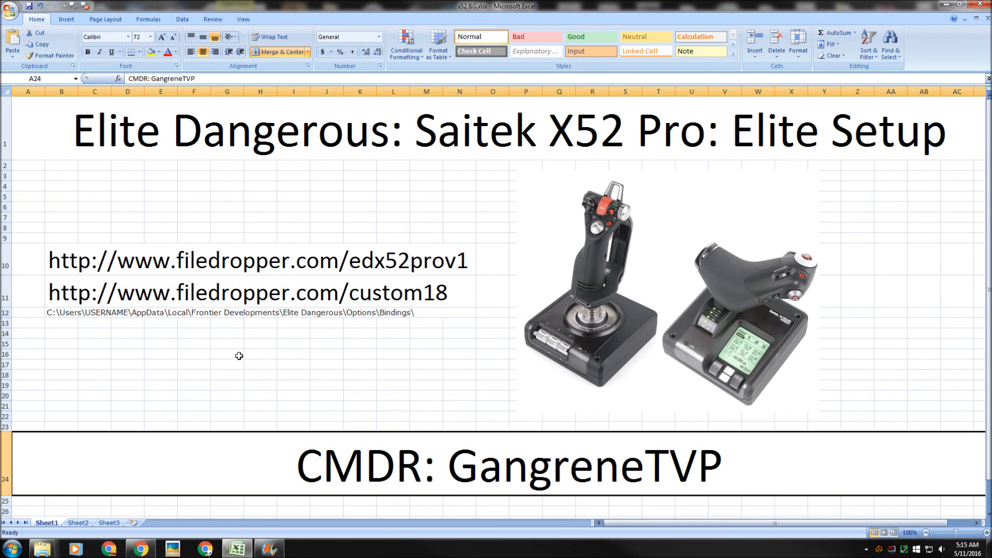